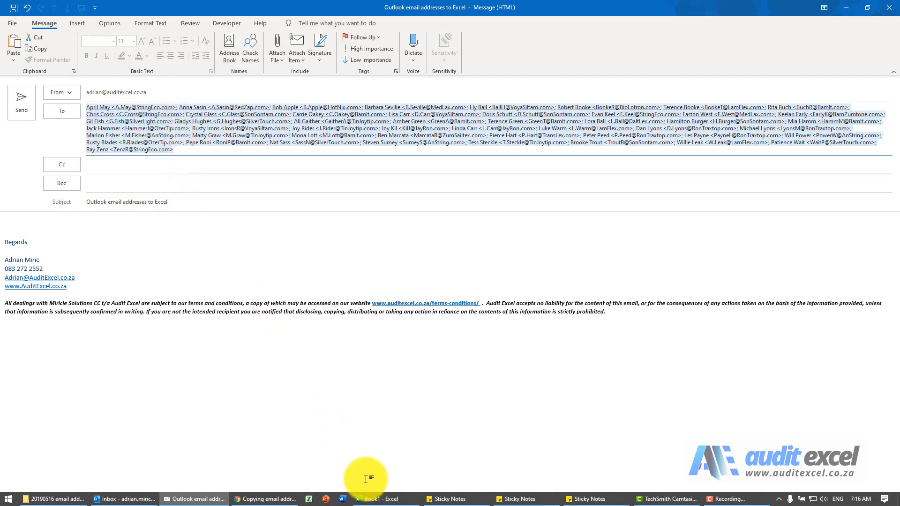
- Paste the copied Outlook recipient list into cell A1 of the blank workbook
left_click(379, 499)
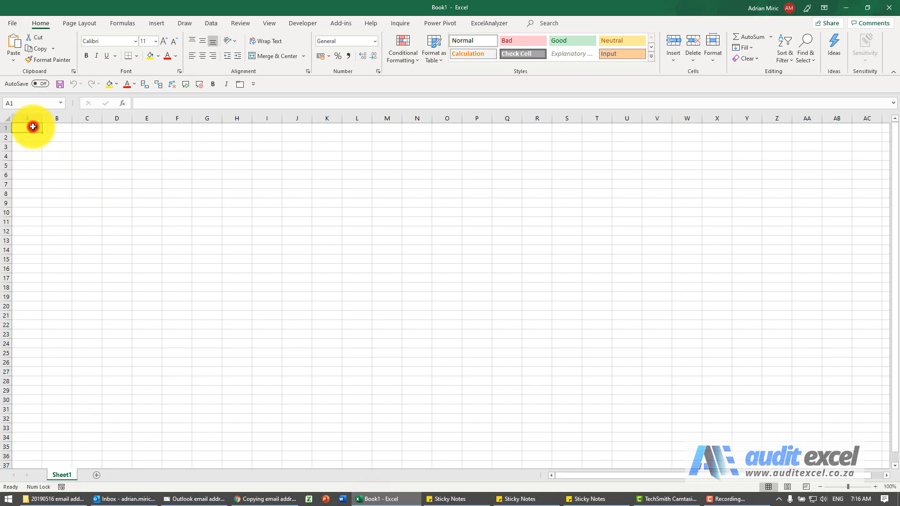
key("ctrl+v")
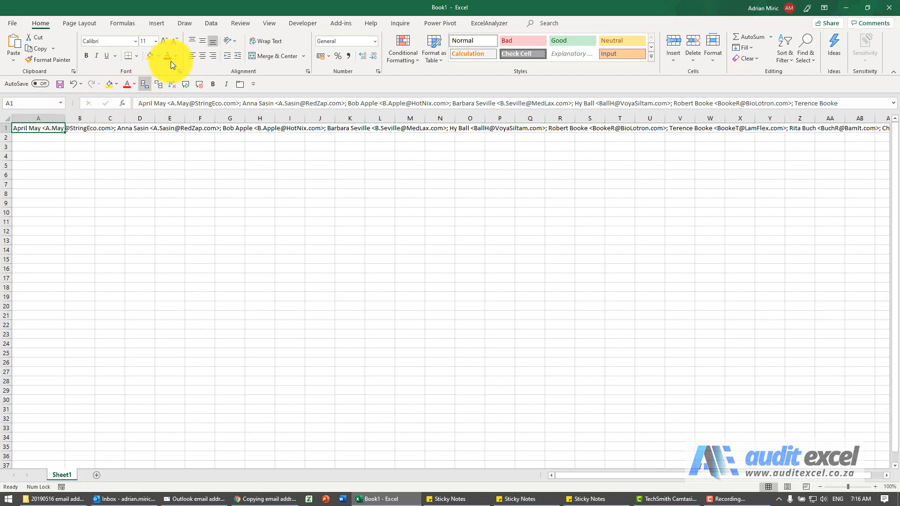
- Split A1 with Text to Columns, delimited on semicolons, across row 1
left_click(211, 23)
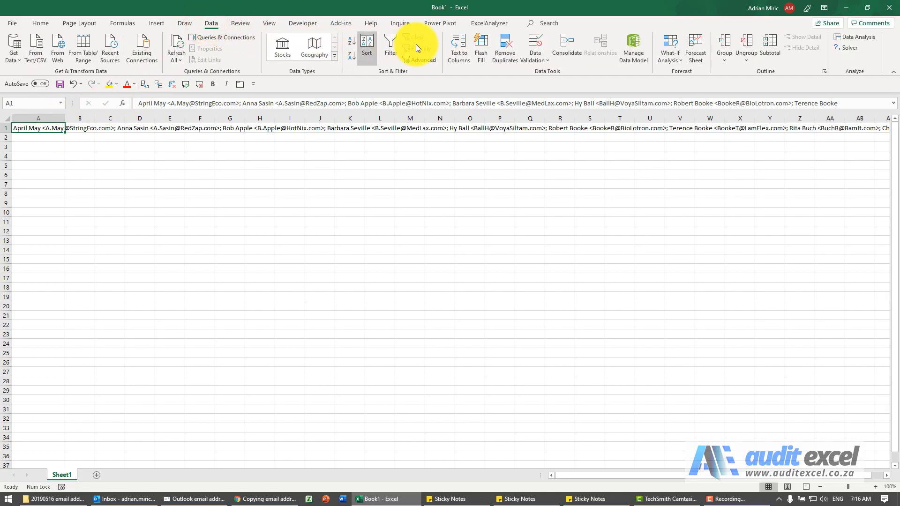
left_click(458, 47)
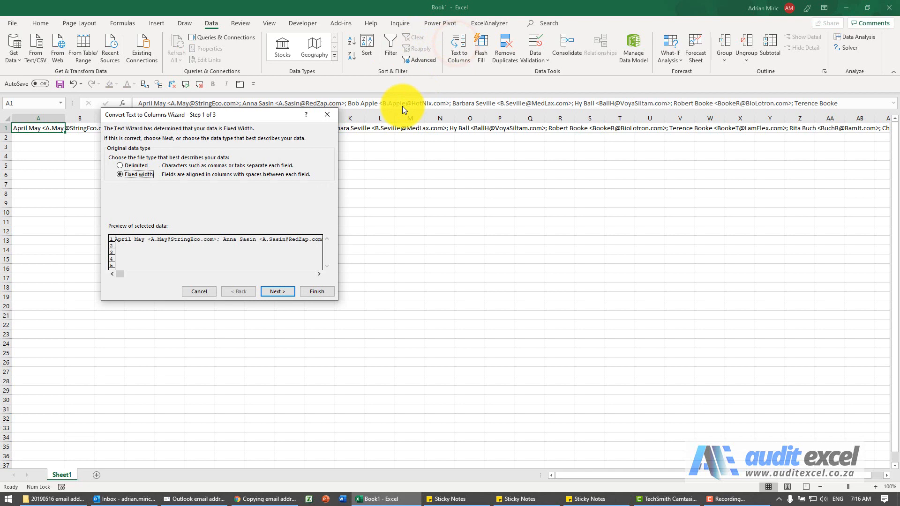
left_click(120, 166)
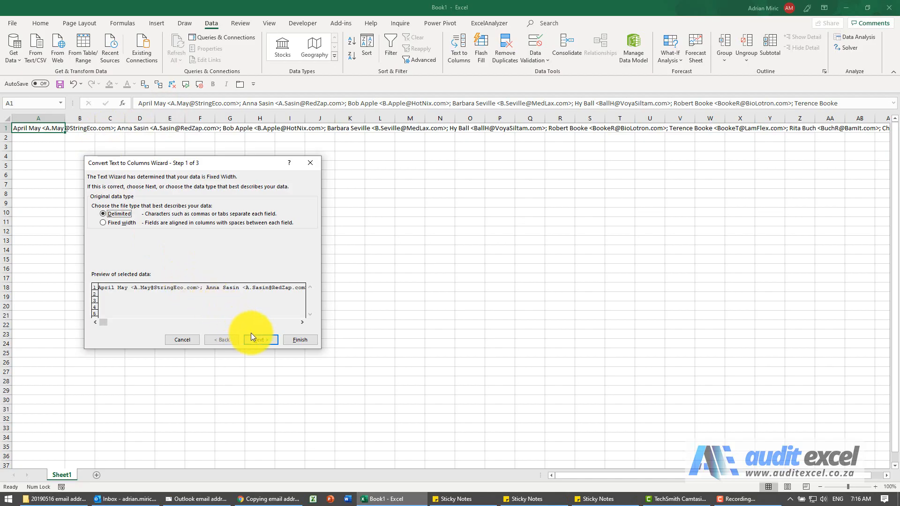
left_click(259, 339)
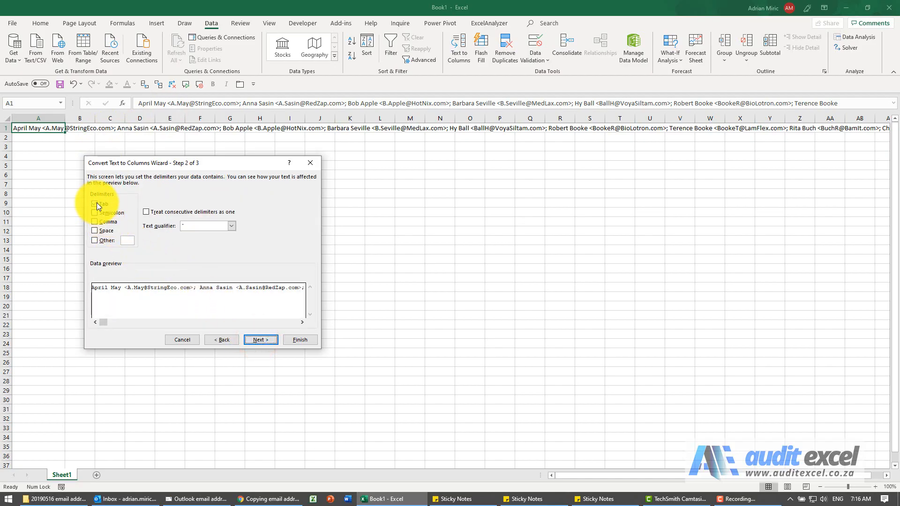
left_click(95, 213)
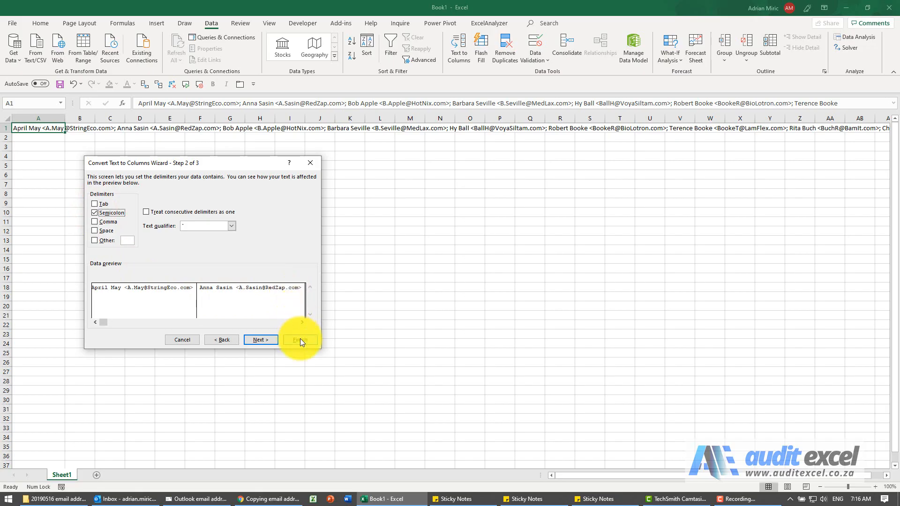
left_click(299, 340)
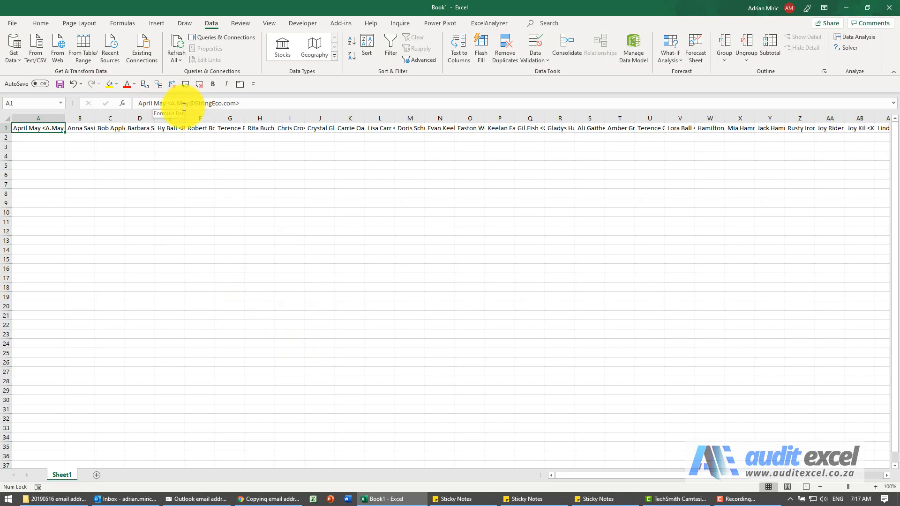
mouse_move(38, 254)
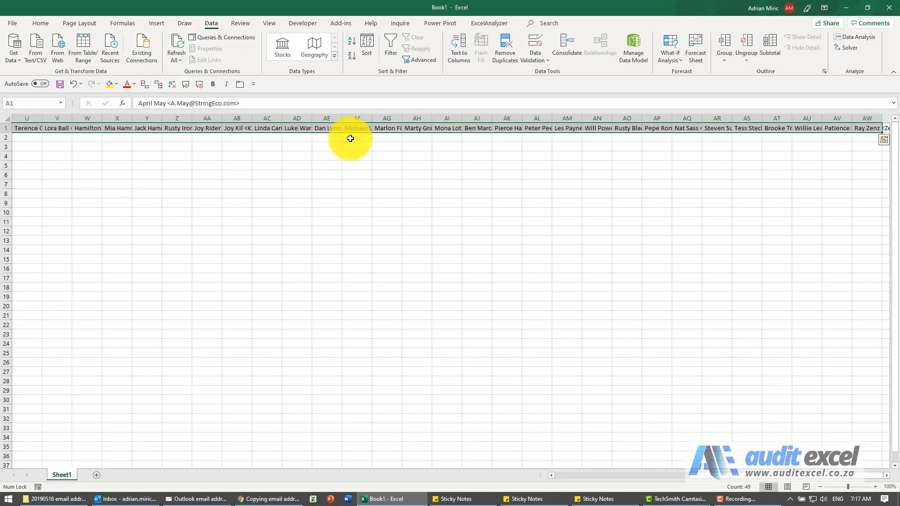
- Copy the row of recipients and paste it transposed into column A from A4
key("ctrl+c")
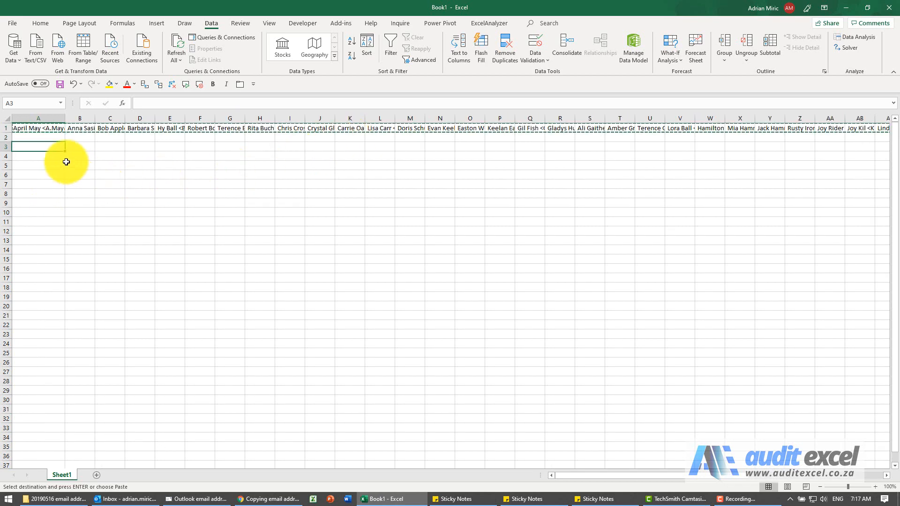
left_click(39, 23)
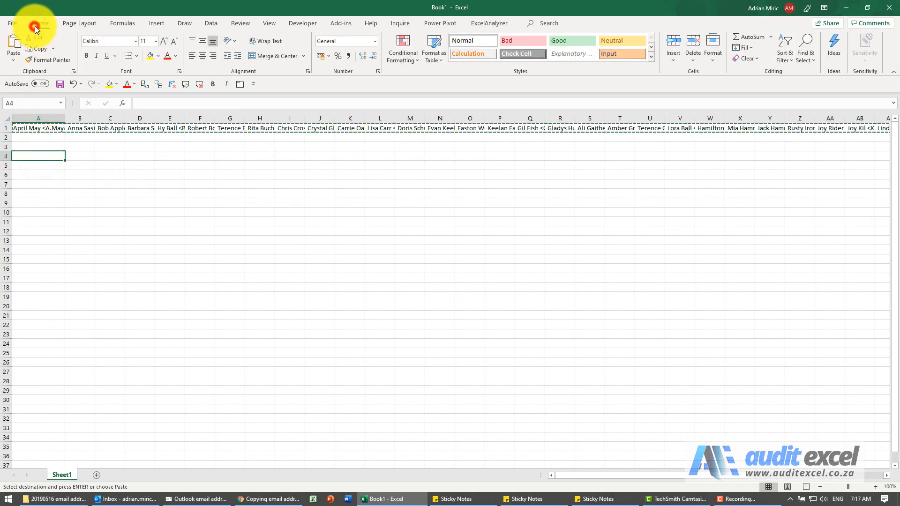
left_click(12, 51)
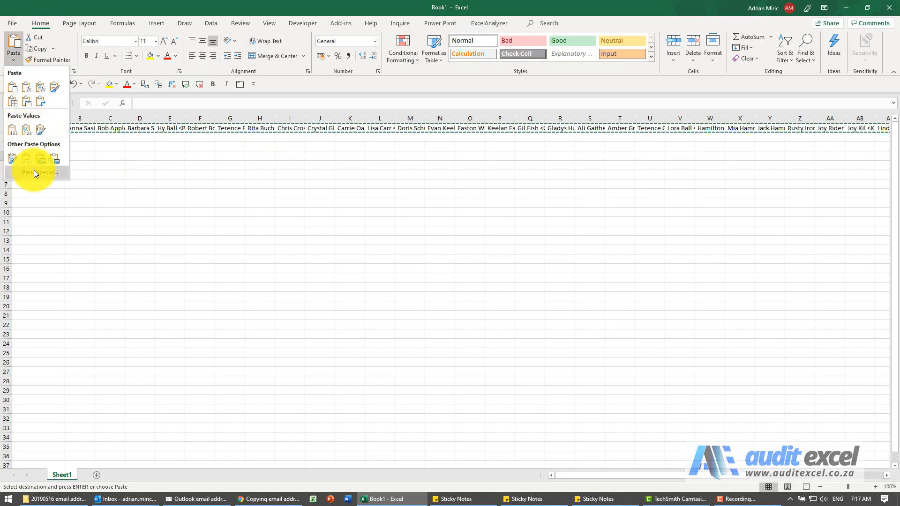
left_click(39, 173)
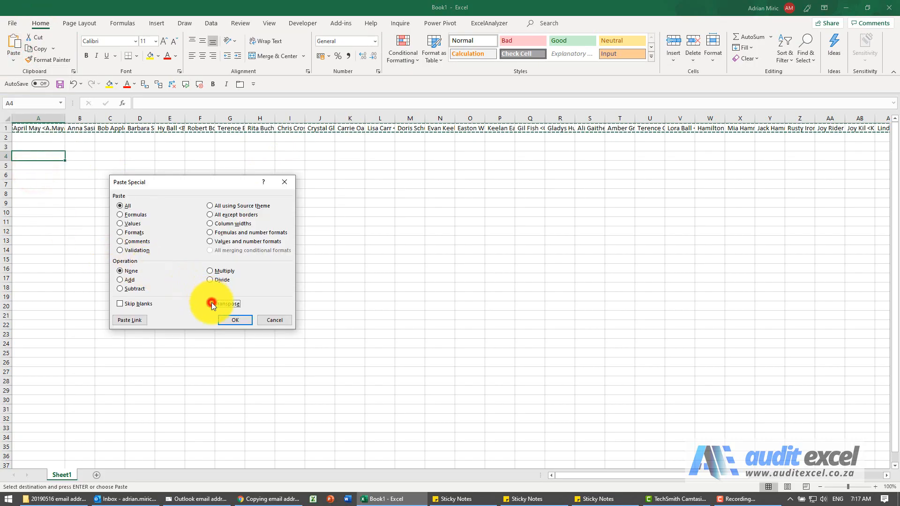
left_click(209, 304)
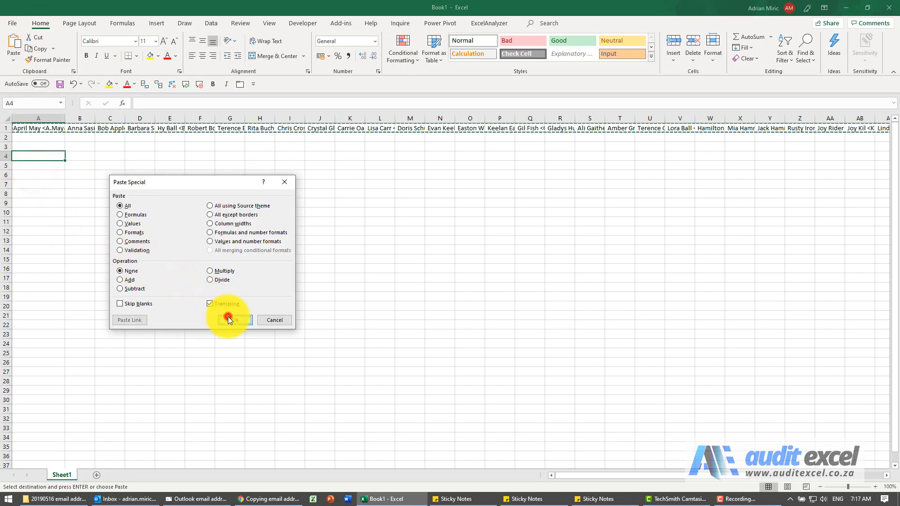
left_click(230, 320)
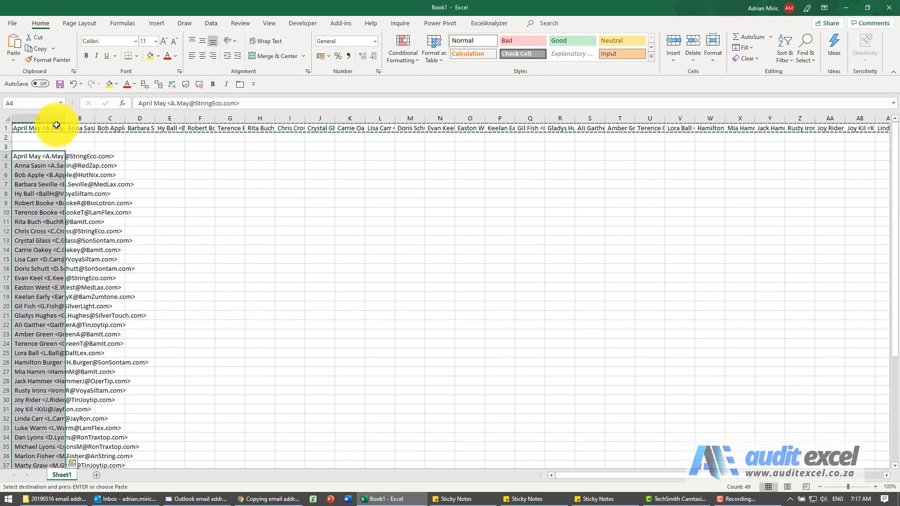
scroll("right", 3)
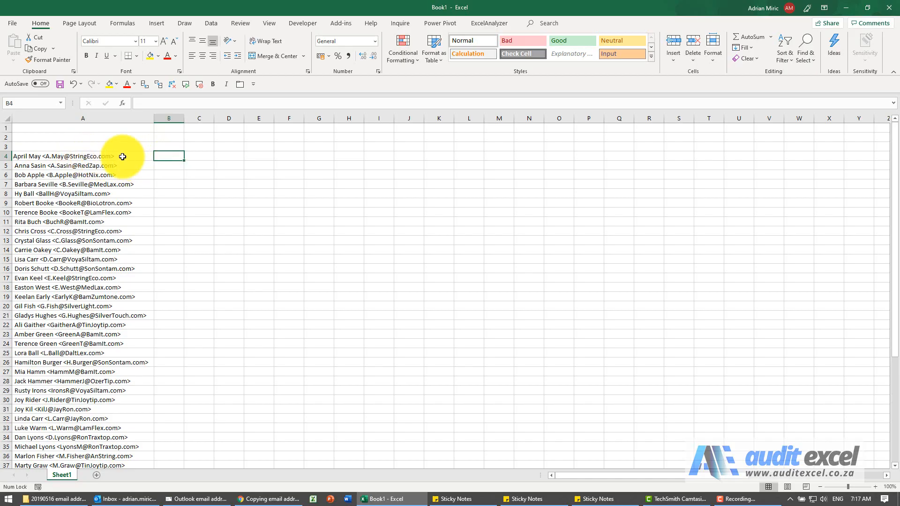
left_click(82, 156)
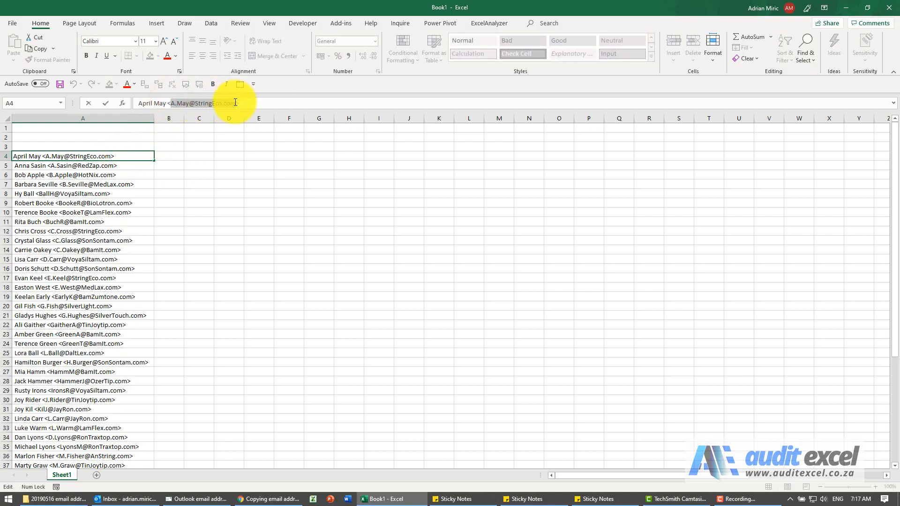
key("Enter")
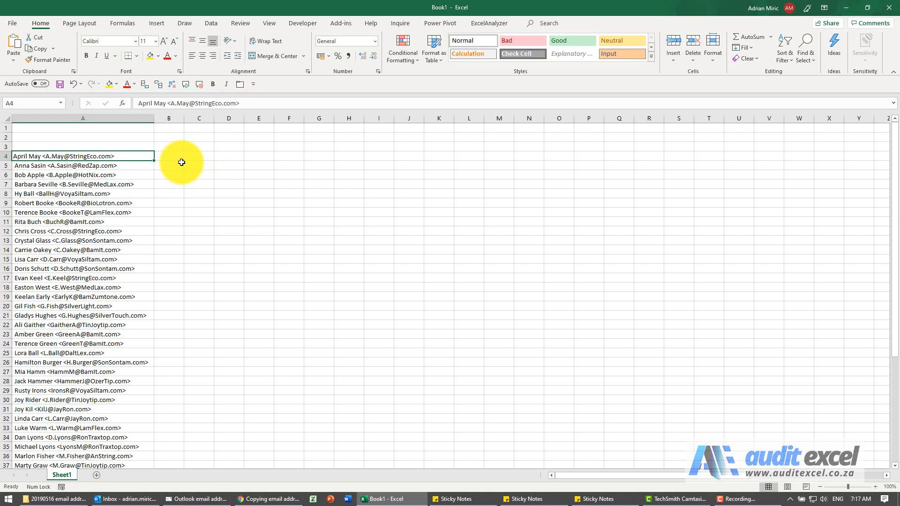
left_click(168, 156)
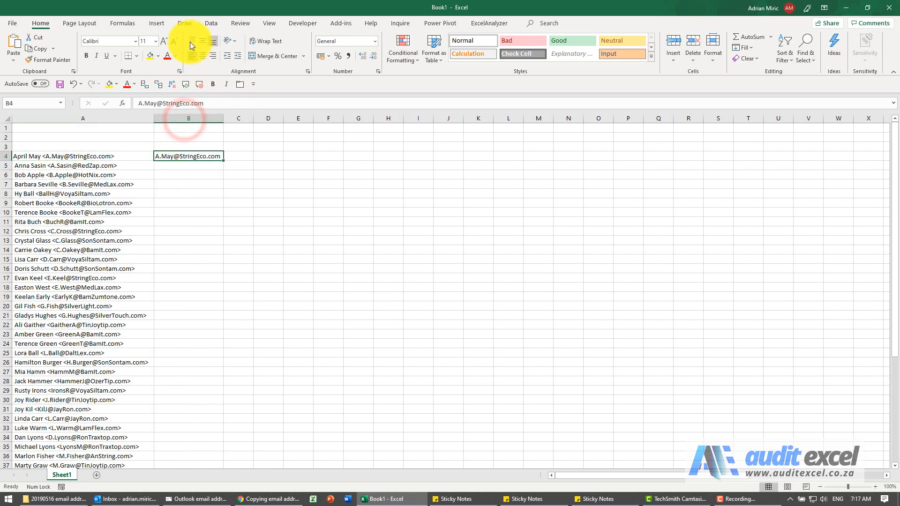
left_click(210, 23)
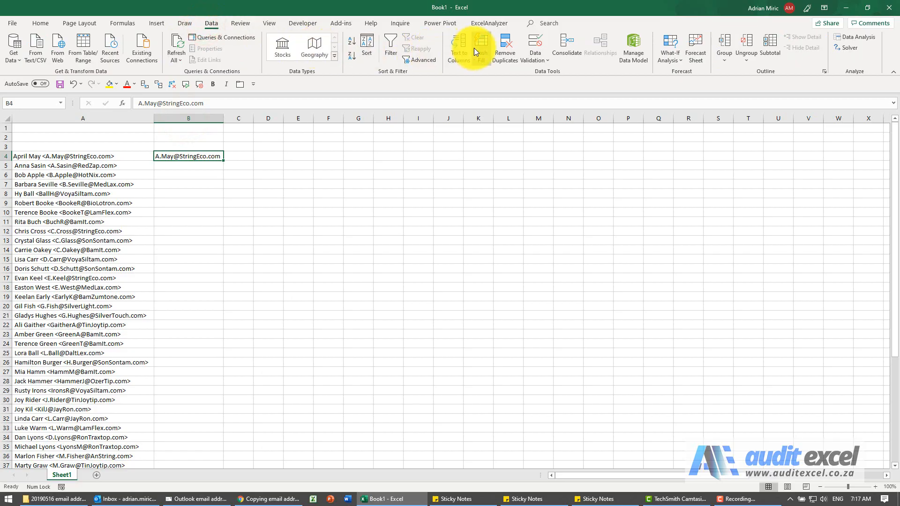
left_click(481, 47)
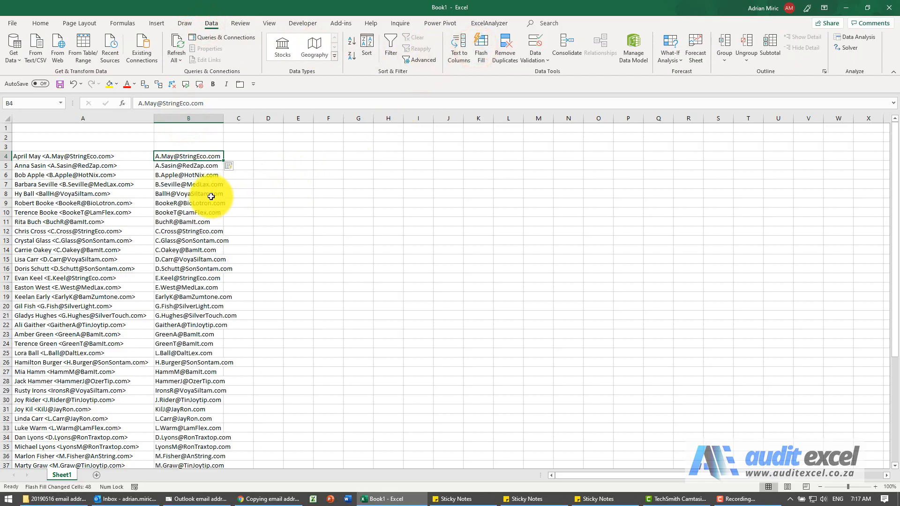
scroll("down", 3)
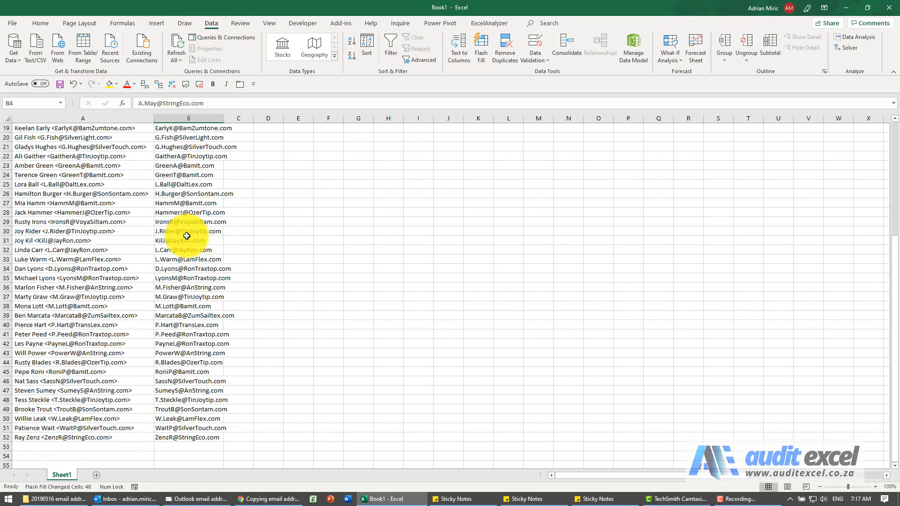
scroll("down", 3)
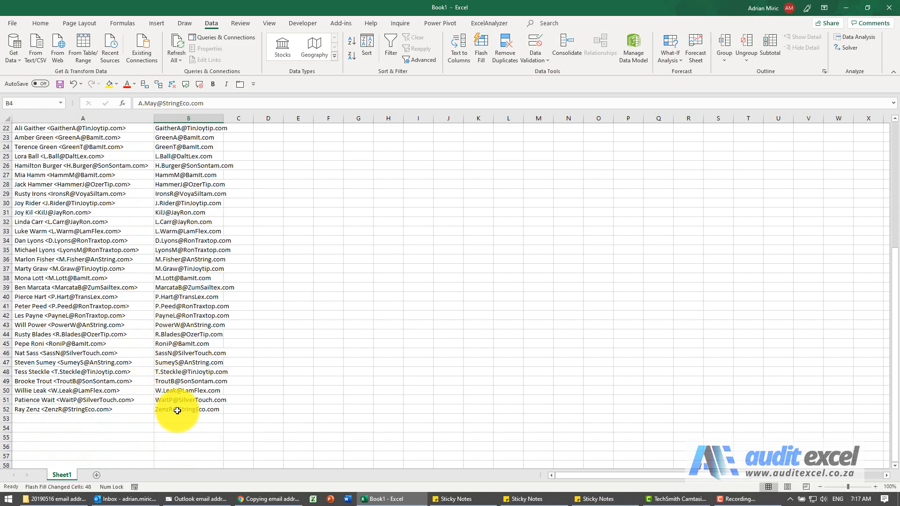